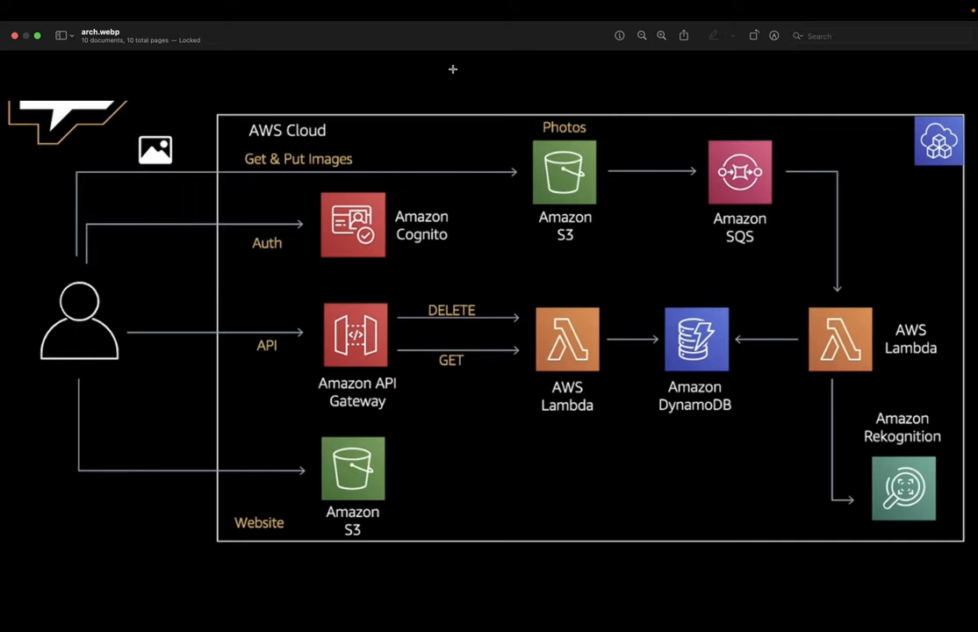
{"action": "mouse_move", "coordinate": [235, 204]}
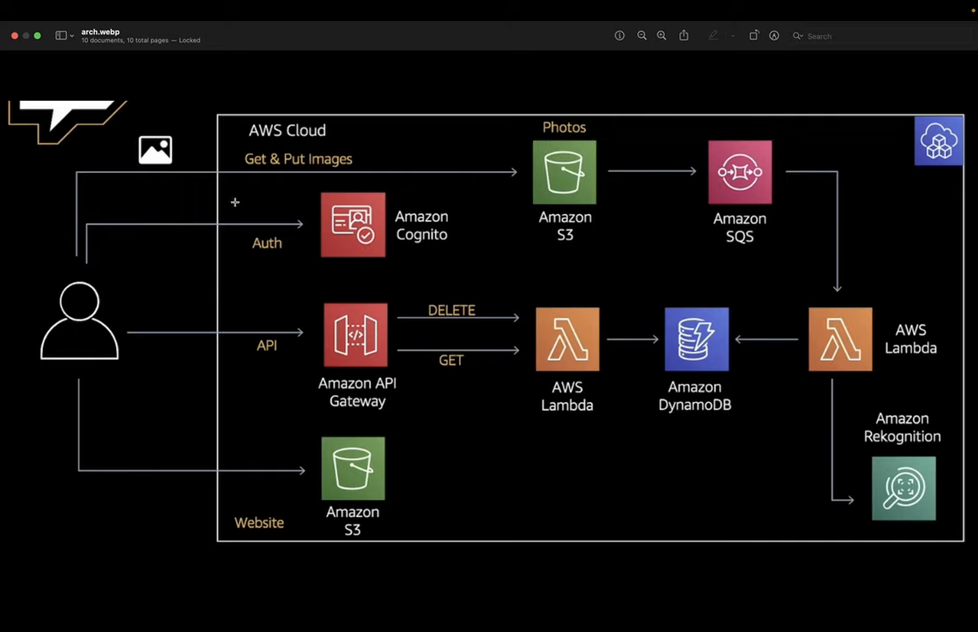
{"action": "mouse_move", "coordinate": [587, 185]}
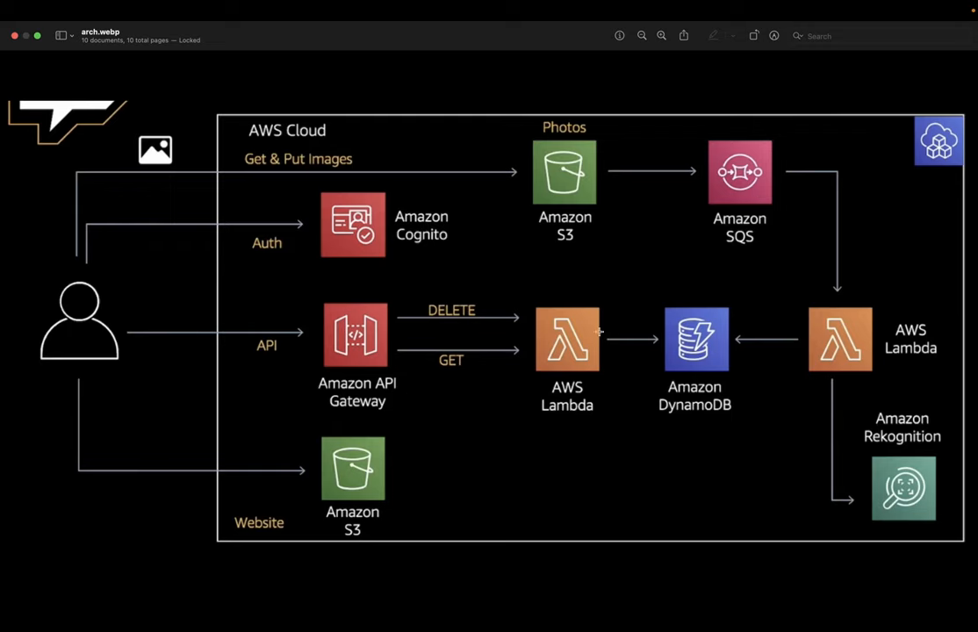
{"action": "mouse_move", "coordinate": [309, 188]}
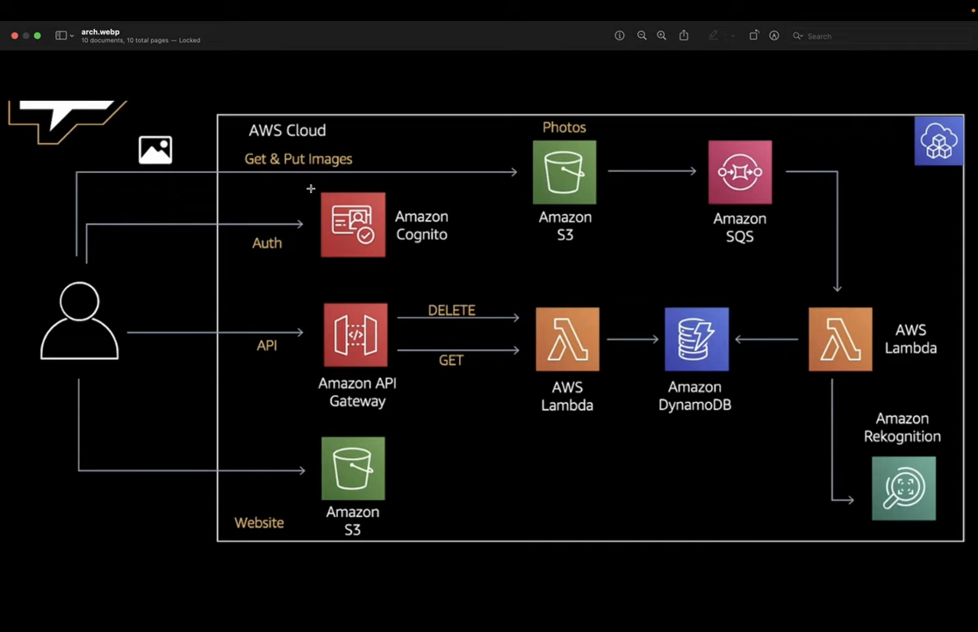
{"action": "mouse_move", "coordinate": [460, 334]}
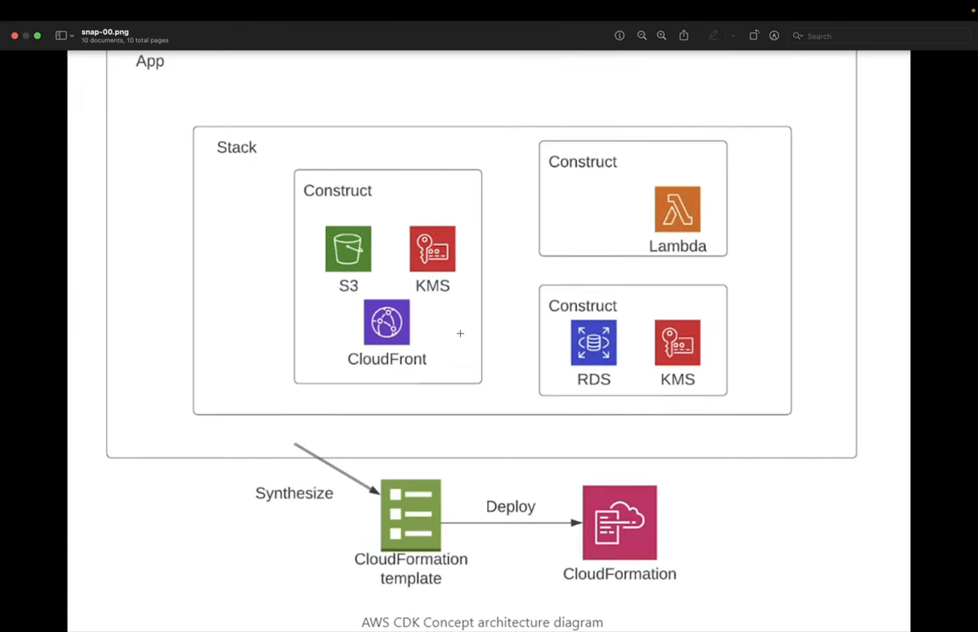
{"action": "mouse_move", "coordinate": [552, 305]}
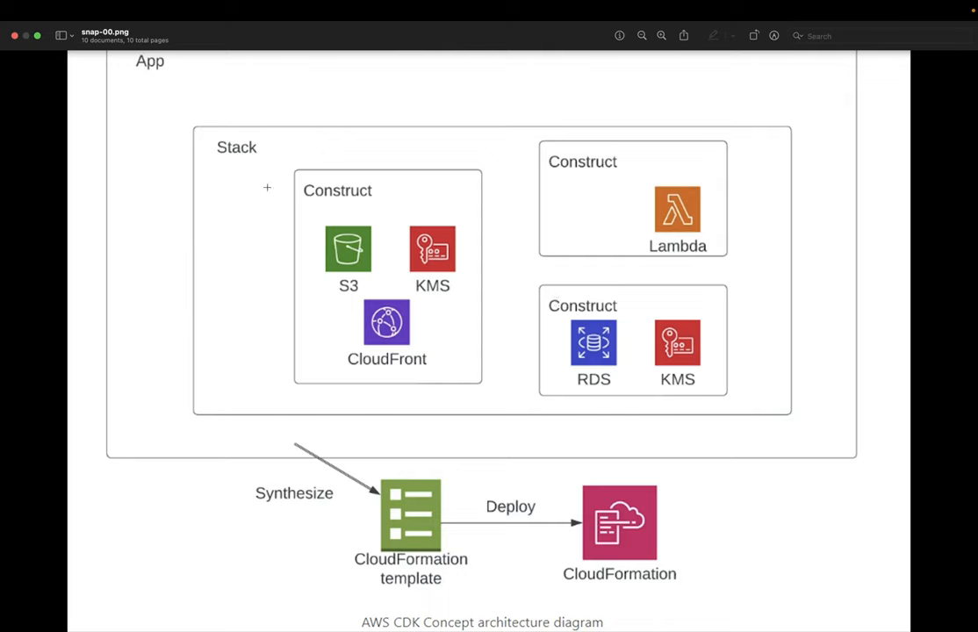
{"action": "mouse_move", "coordinate": [183, 147]}
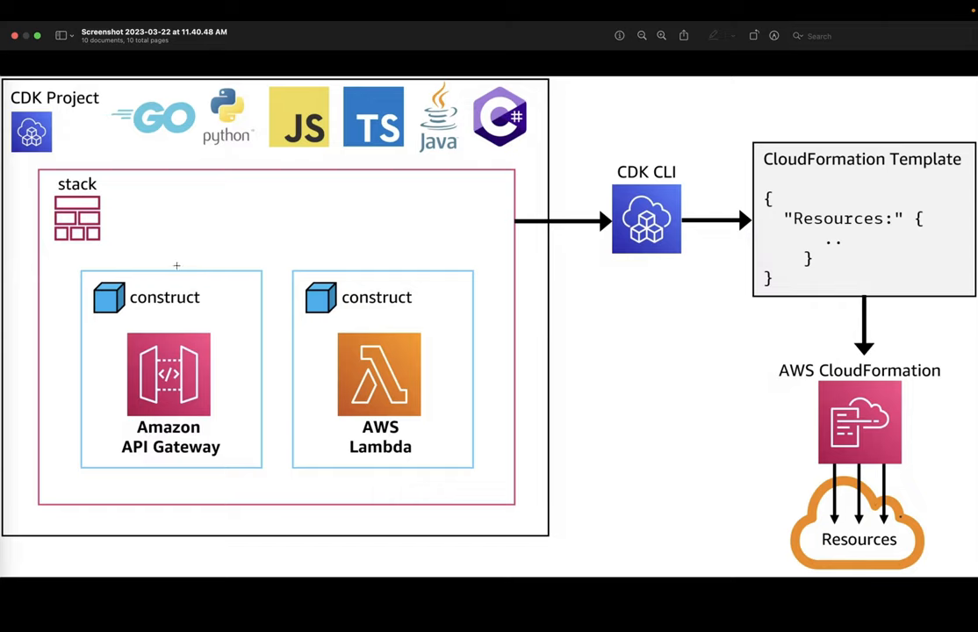
{"action": "mouse_move", "coordinate": [220, 235]}
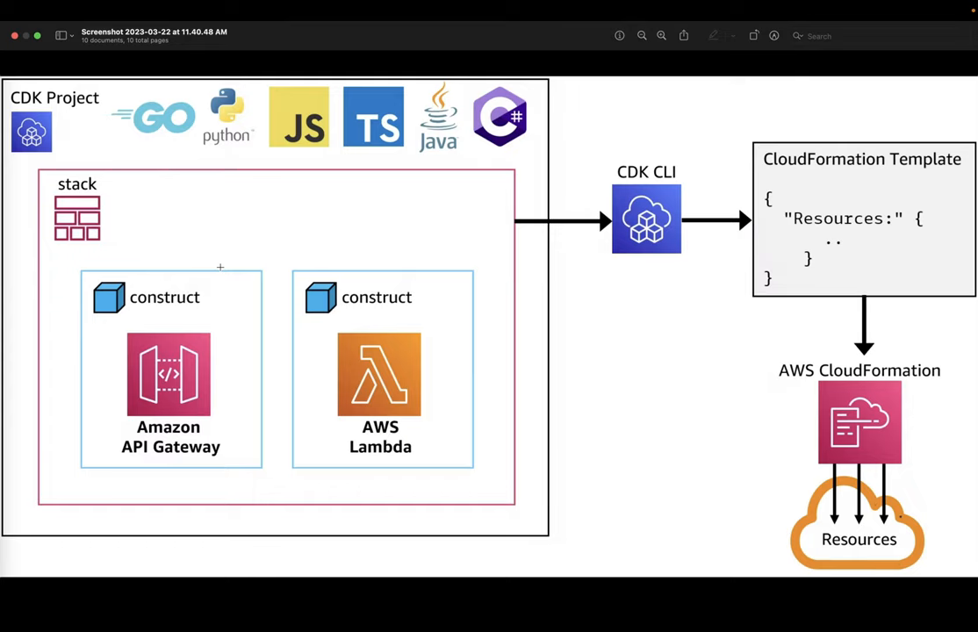
Step: Switch to the Screenshot image and mark out the API Gateway construct box
{"action": "left_click", "coordinate": [169, 376]}
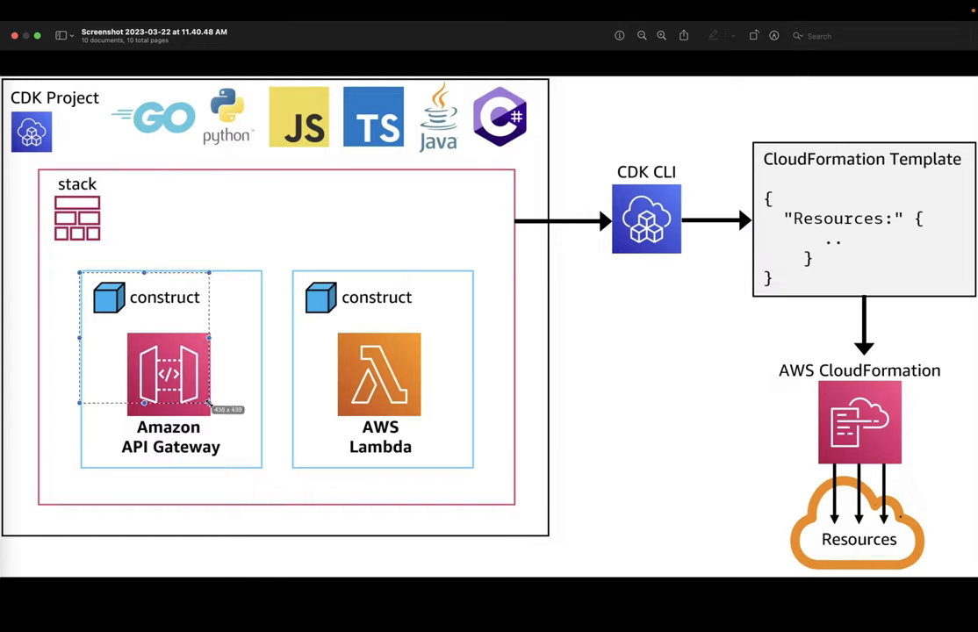
{"action": "left_click_drag", "start_coordinate": [210, 408], "coordinate": [260, 471]}
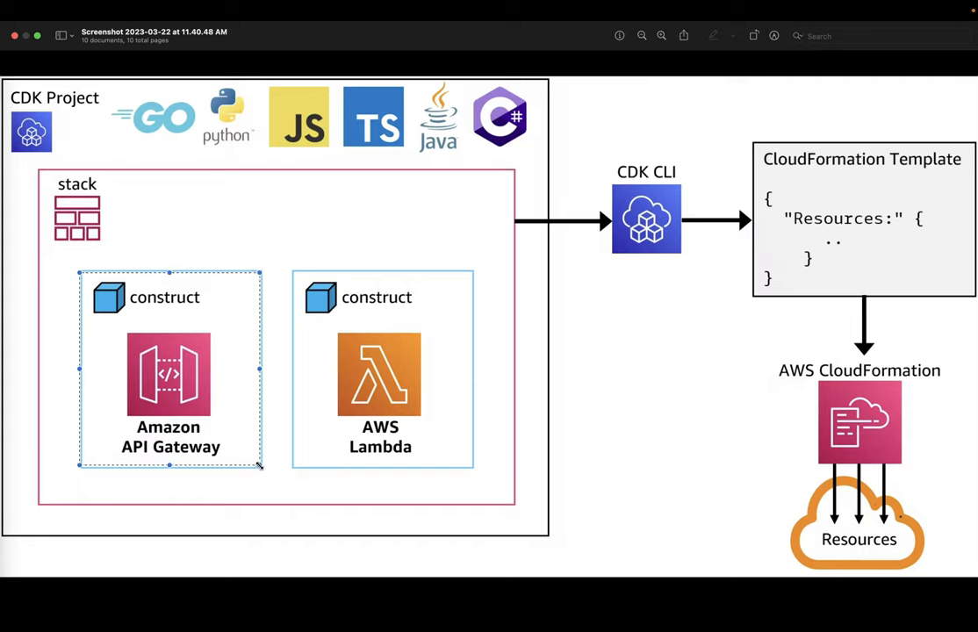
{"action": "mouse_move", "coordinate": [727, 184]}
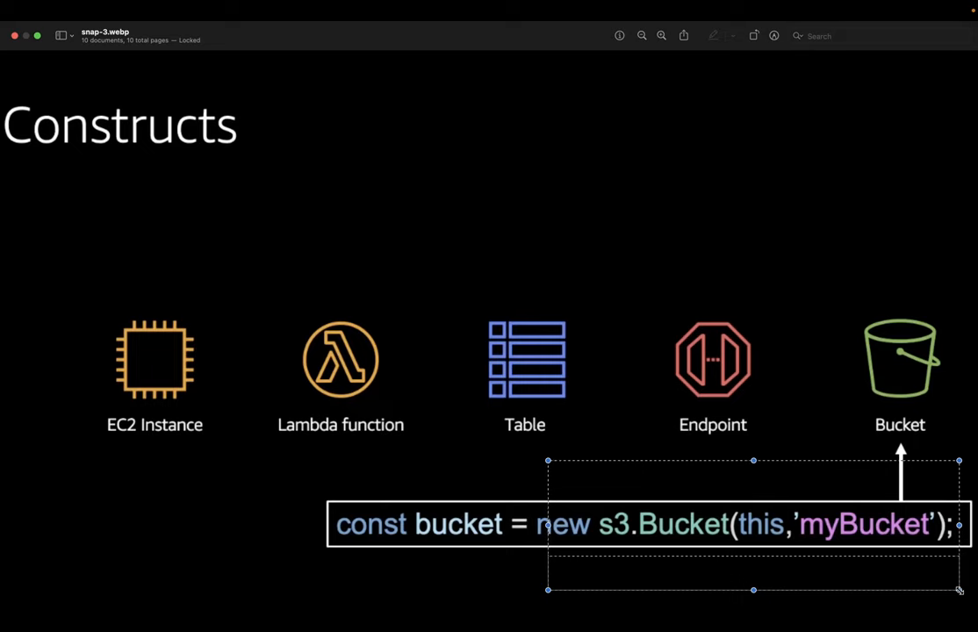
Step: Move to snap-3.webp, the Constructs slide, in the sidebar
{"action": "left_click", "coordinate": [618, 261]}
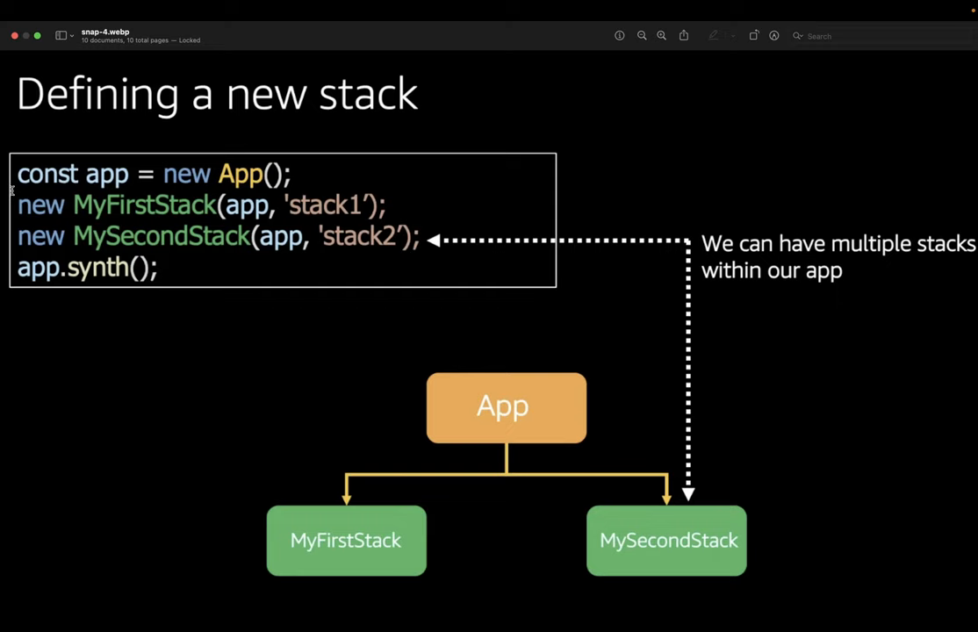
{"action": "mouse_move", "coordinate": [332, 201]}
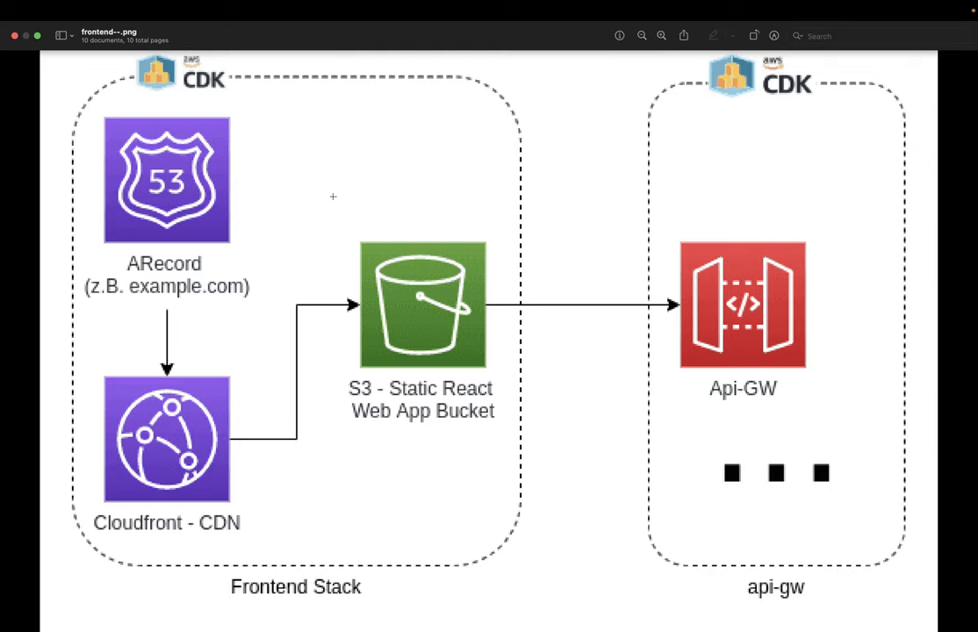
{"action": "mouse_move", "coordinate": [711, 137]}
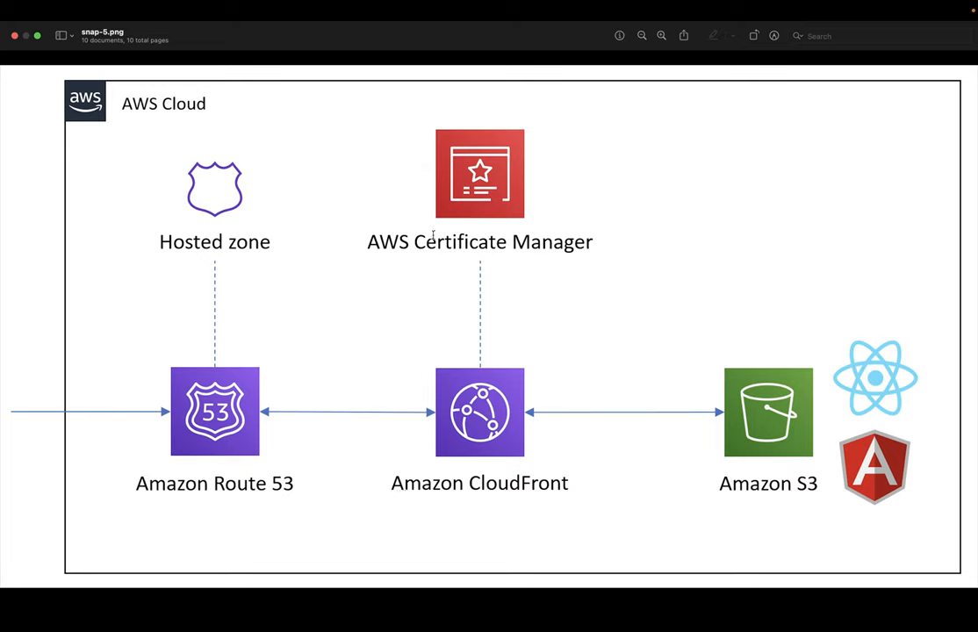
{"action": "left_click", "coordinate": [214, 411]}
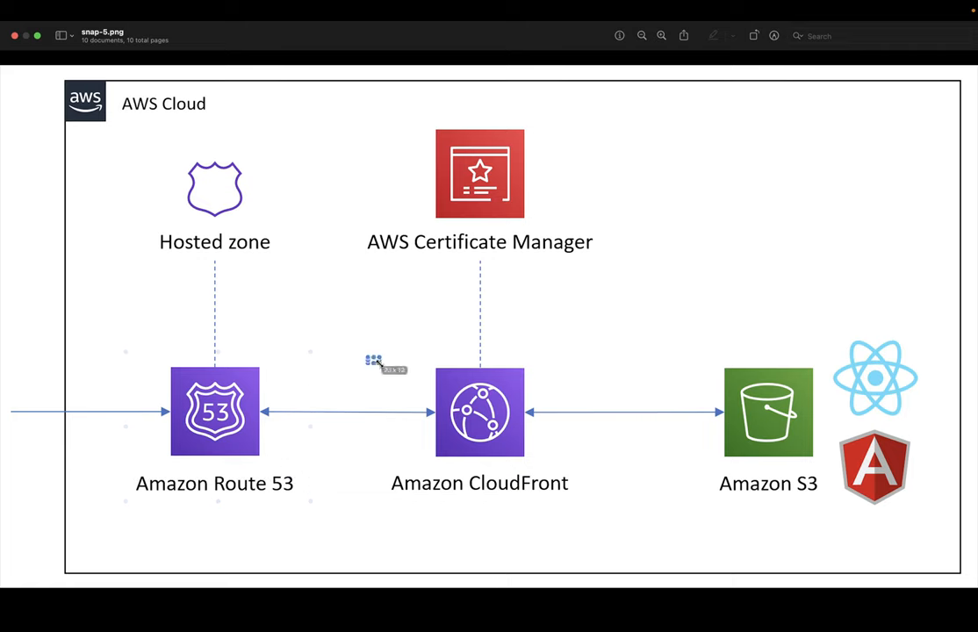
{"action": "left_click", "coordinate": [769, 411]}
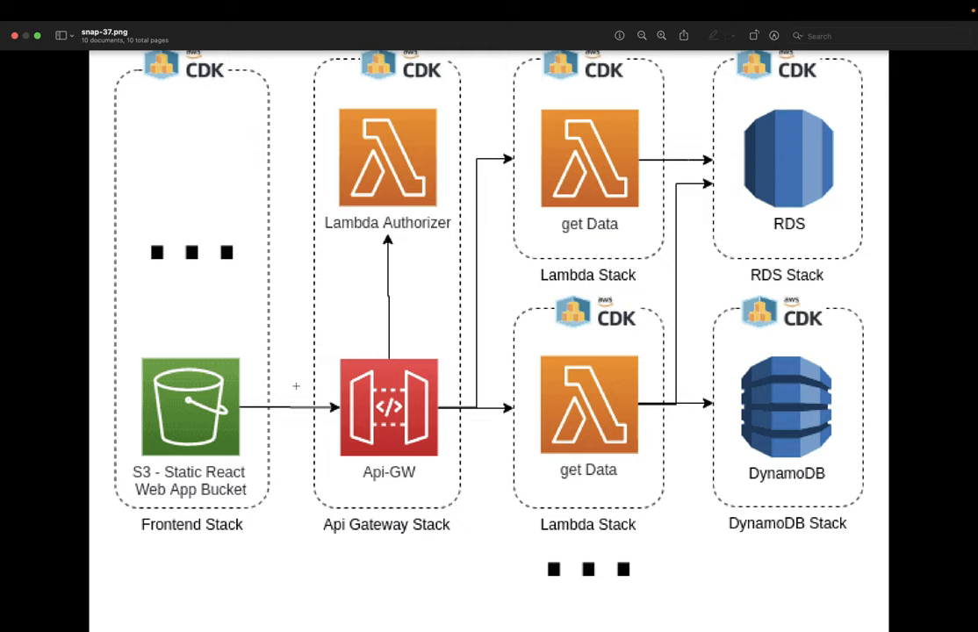
{"action": "mouse_move", "coordinate": [765, 417]}
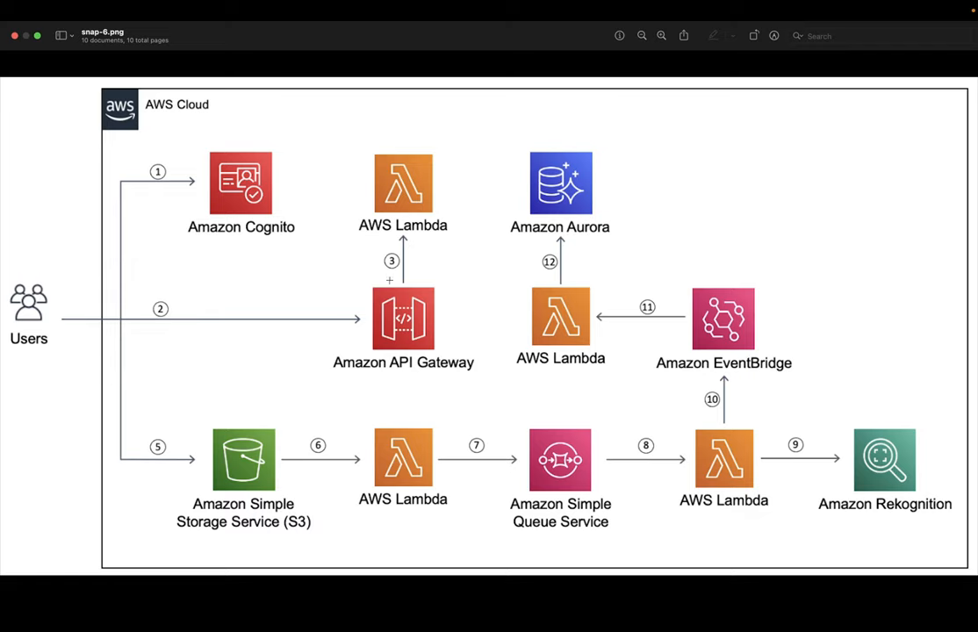
Step: Advance to snap-6.png, the serverless architecture diagram with Cognito and API Gateway
{"action": "left_click_drag", "start_coordinate": [341, 149], "coordinate": [492, 390]}
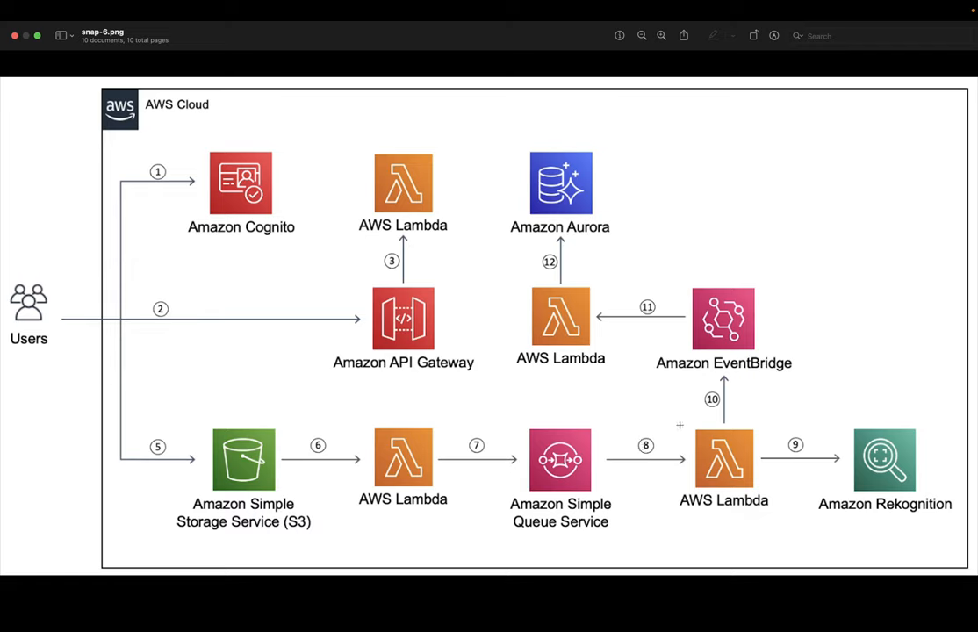
{"action": "left_click", "coordinate": [724, 460]}
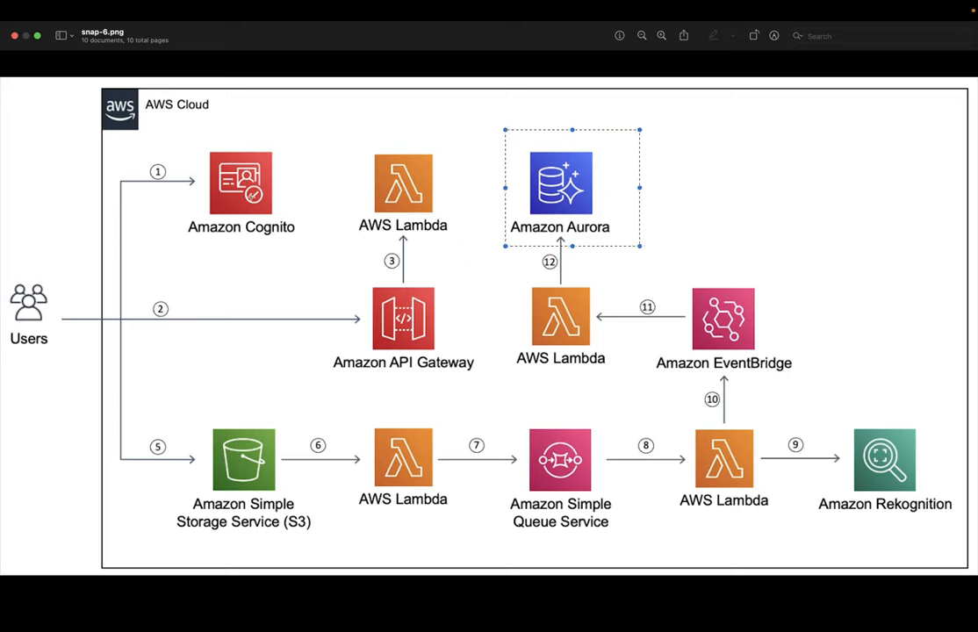
{"action": "left_click", "coordinate": [242, 185]}
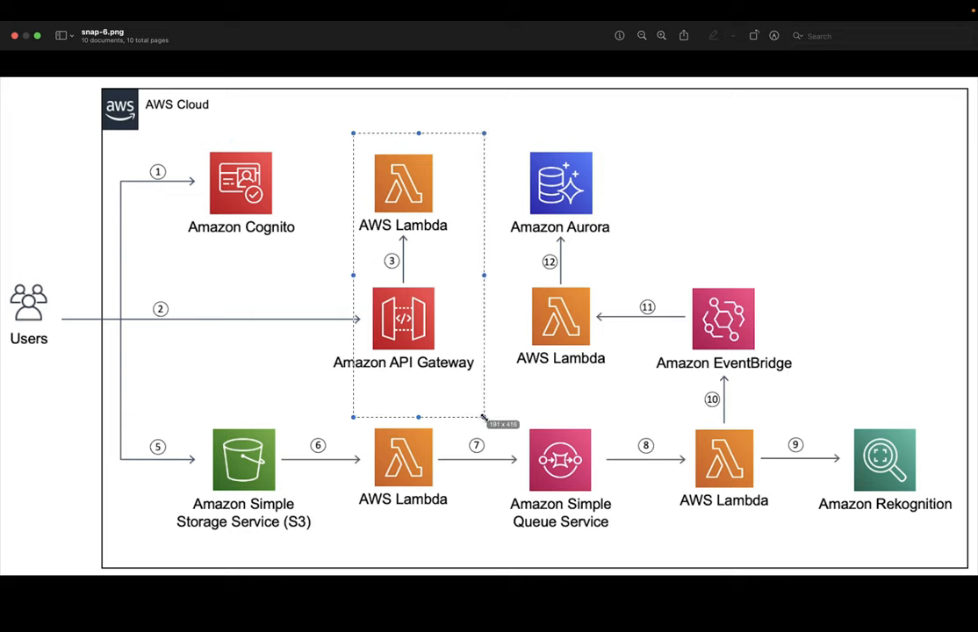
{"action": "left_click", "coordinate": [209, 404]}
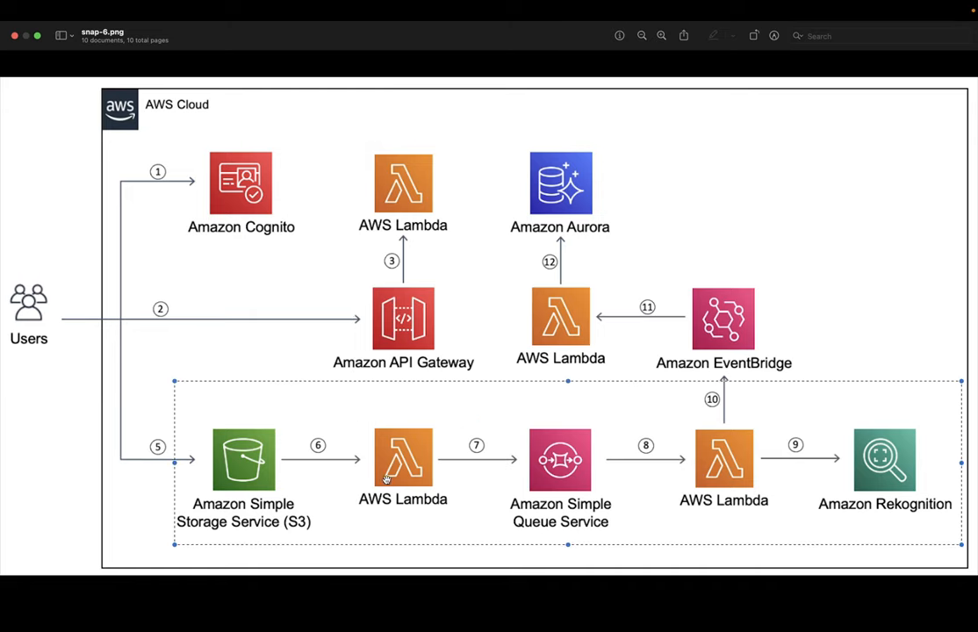
{"action": "mouse_move", "coordinate": [558, 460]}
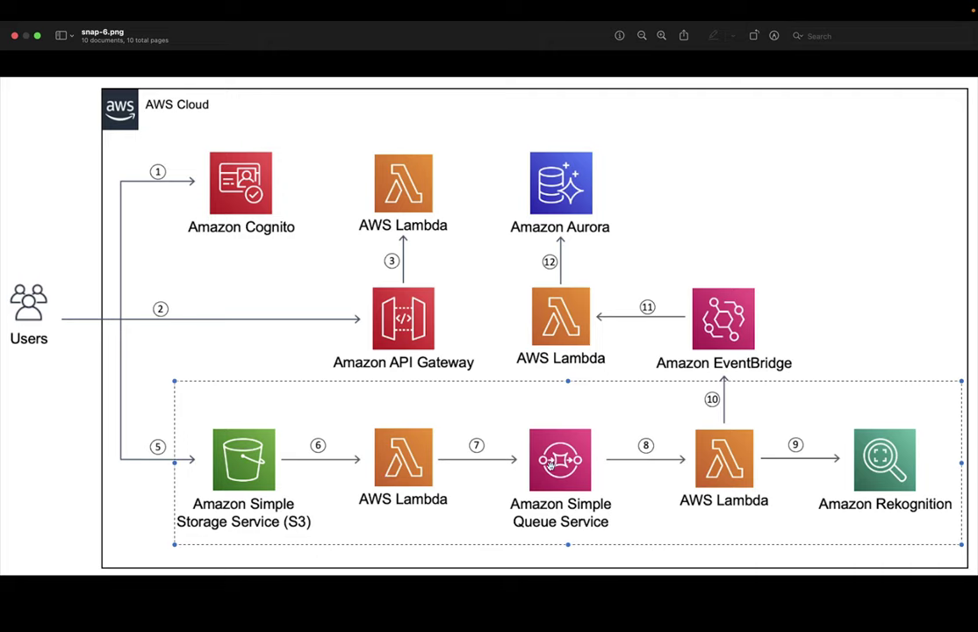
{"action": "mouse_move", "coordinate": [474, 474]}
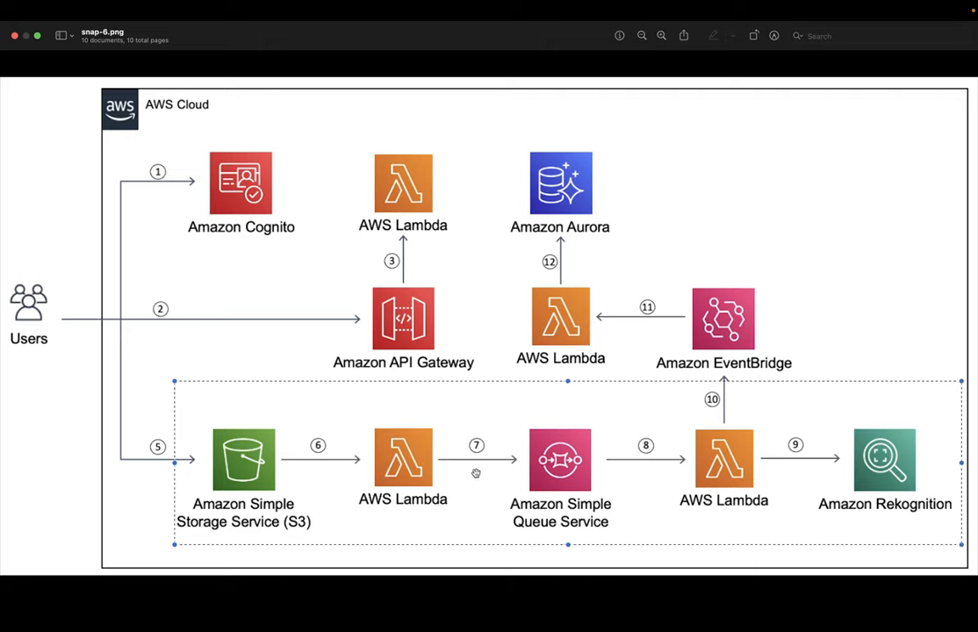
{"action": "mouse_move", "coordinate": [741, 439]}
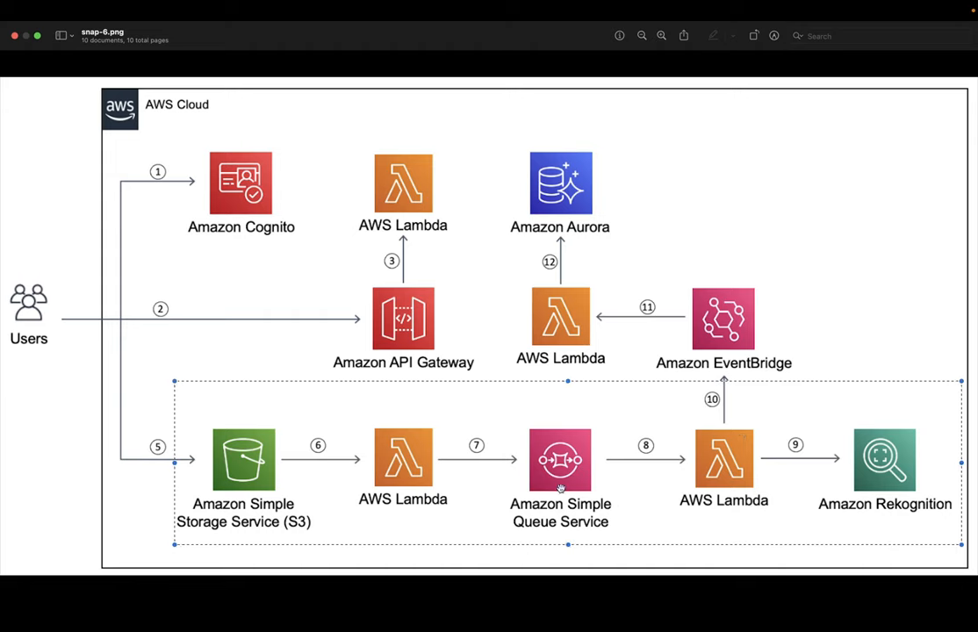
{"action": "mouse_move", "coordinate": [724, 460]}
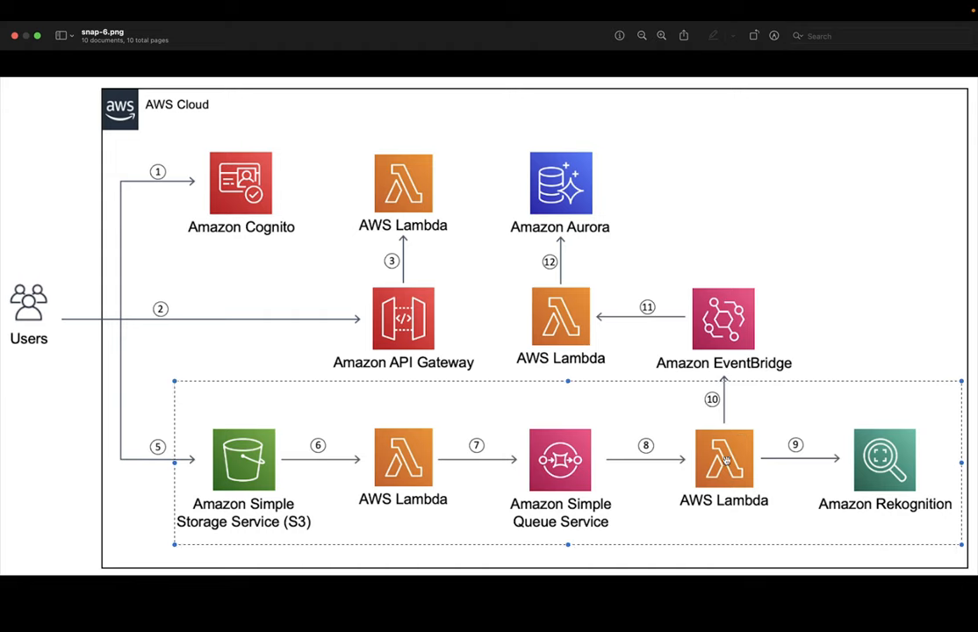